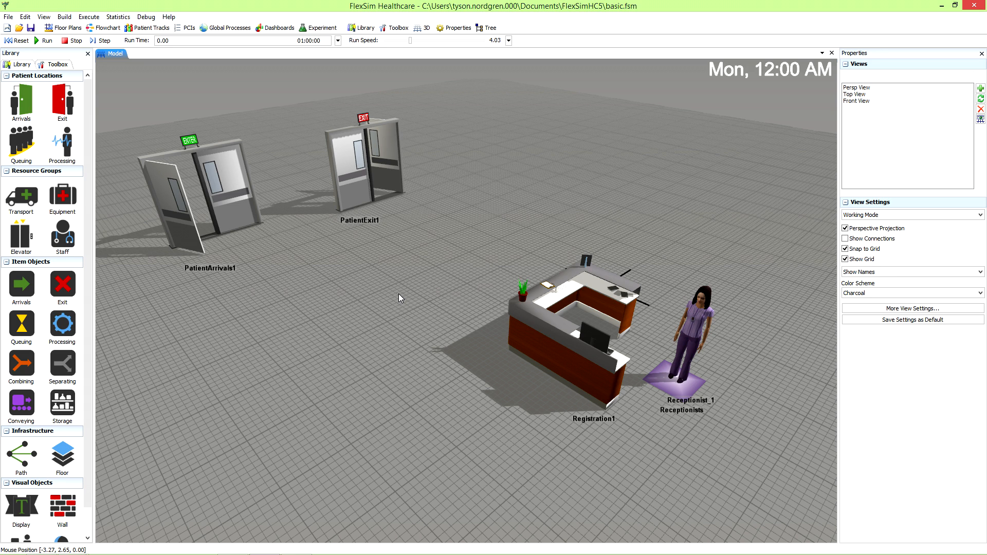
pyautogui.moveTo(349, 287)
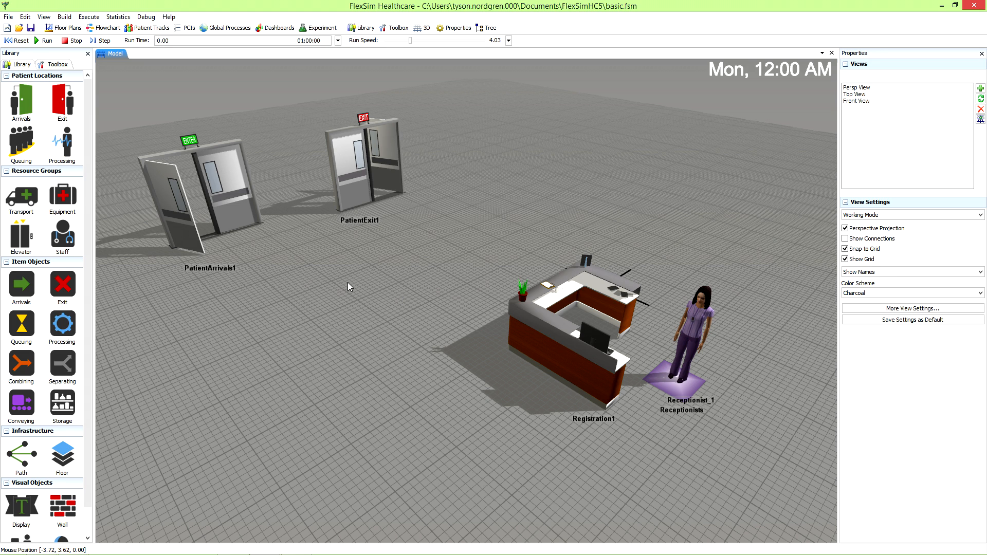
# - Run the simulation briefly and show its clock-time settings (start 01:00:00, end 08:00:00)
pyautogui.click(74, 40)
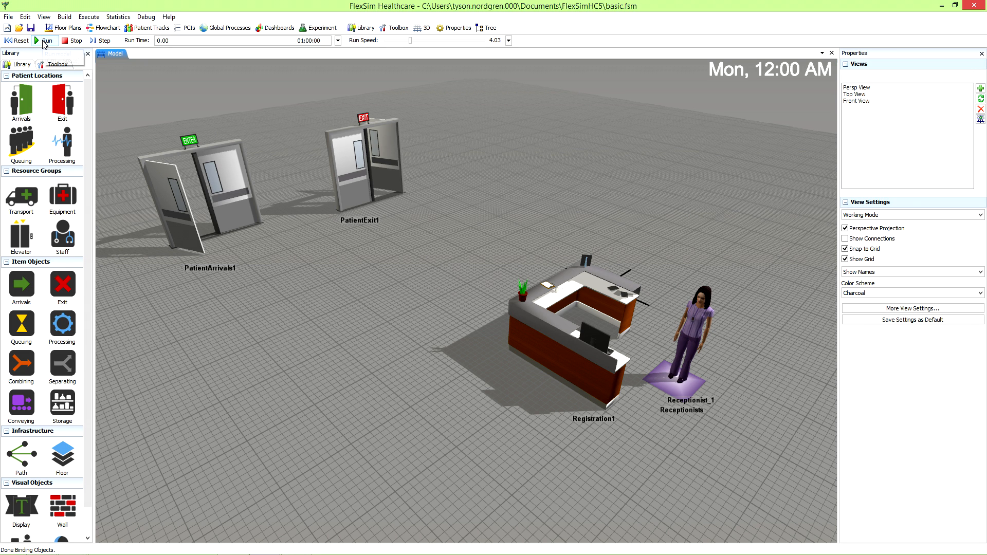
pyautogui.moveTo(45, 40)
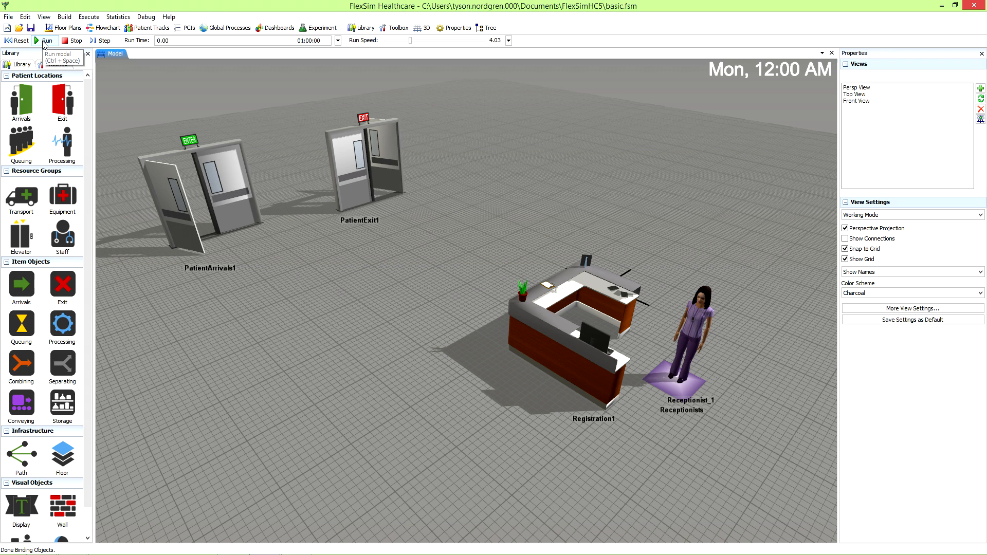
pyautogui.click(45, 40)
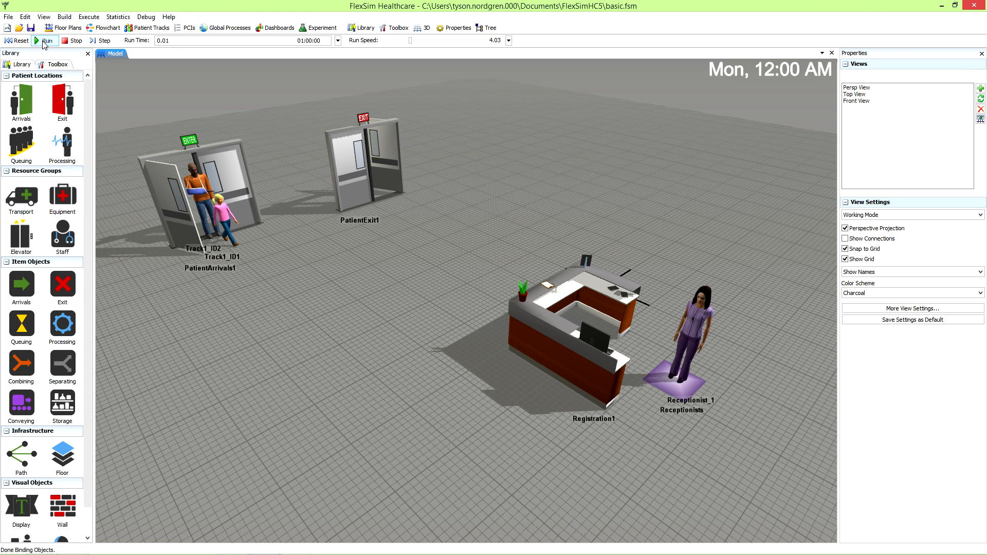
pyautogui.click(46, 40)
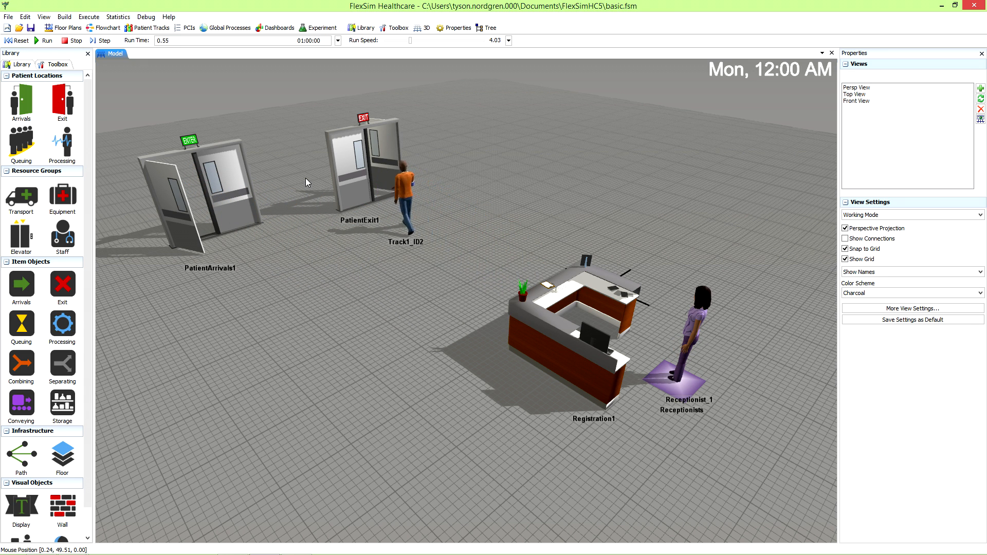
pyautogui.click(339, 41)
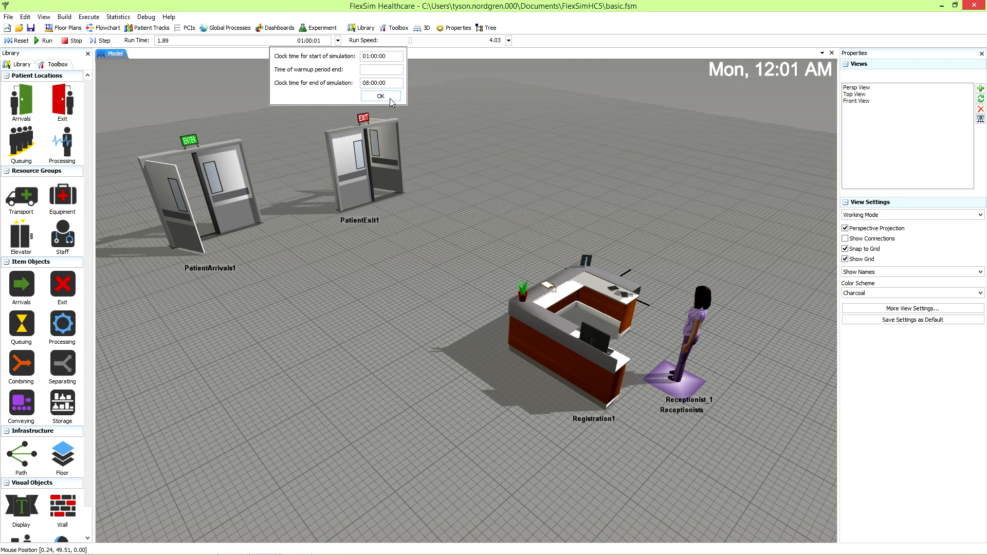
# - Accept the clock-time settings, raise Run Speed to about 36, then stop the run
pyautogui.click(381, 96)
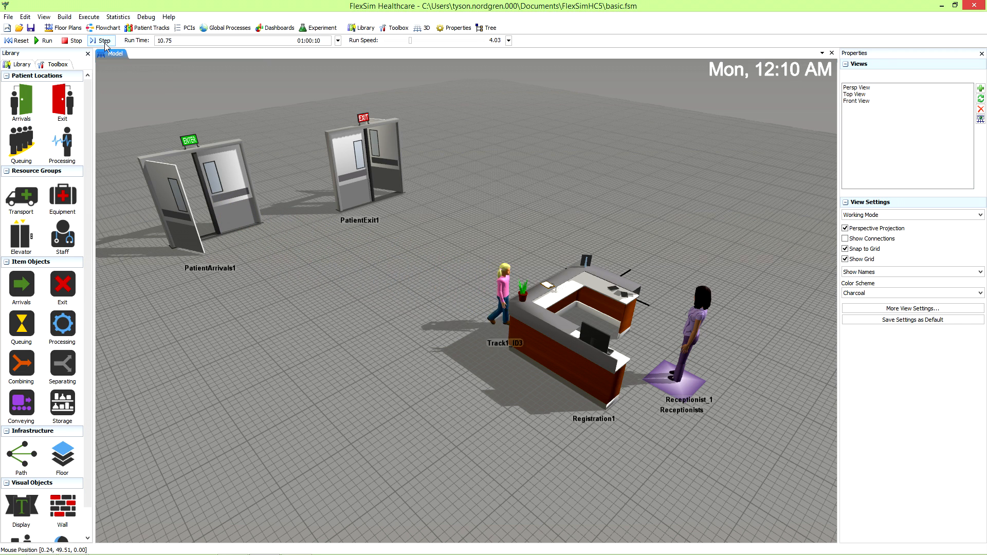
pyautogui.click(101, 41)
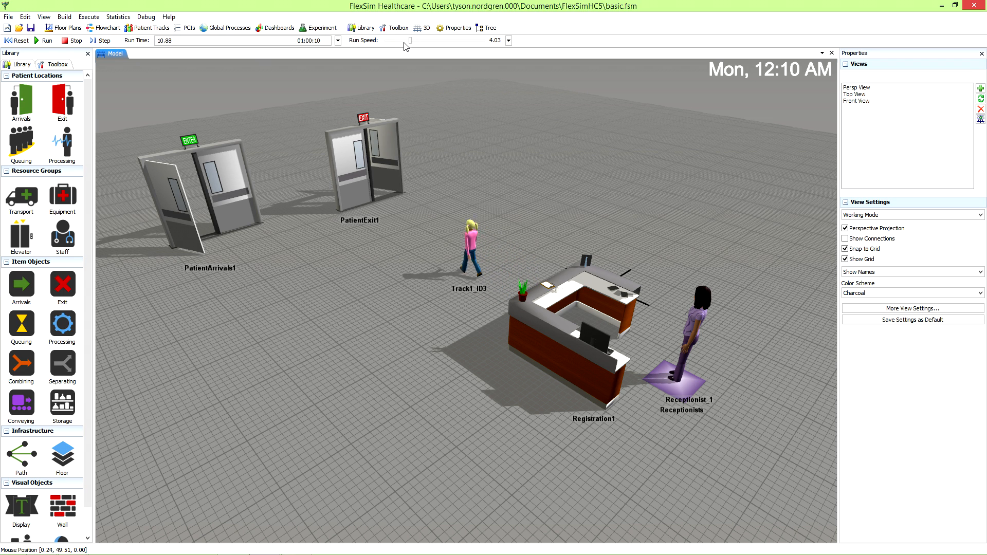
pyautogui.moveTo(410, 40); pyautogui.dragTo(426, 40)
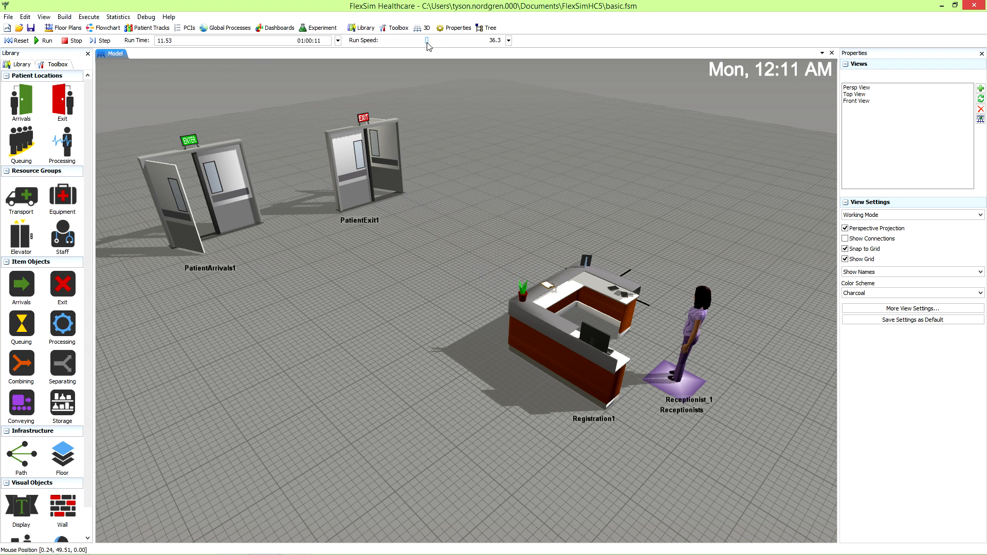
pyautogui.moveTo(446, 112)
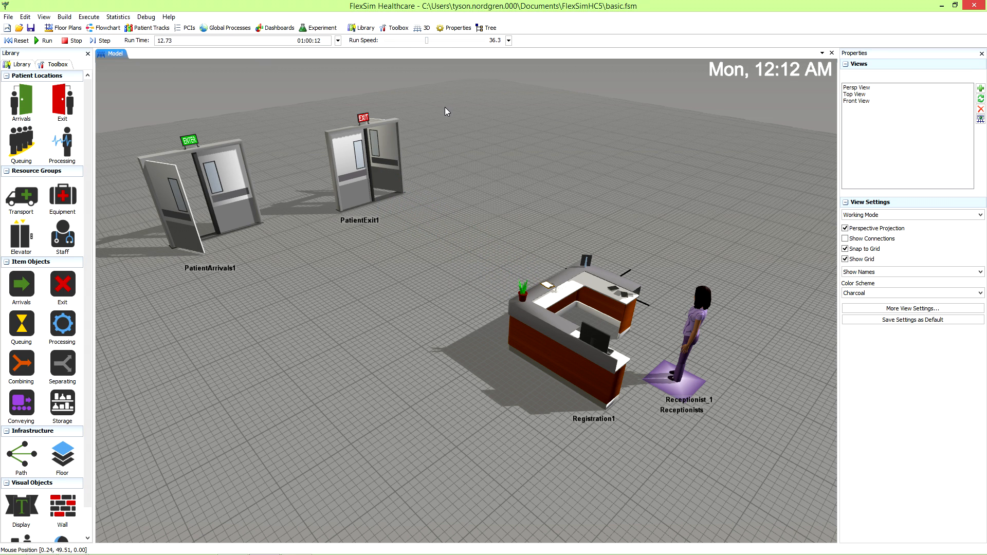
pyautogui.moveTo(389, 98)
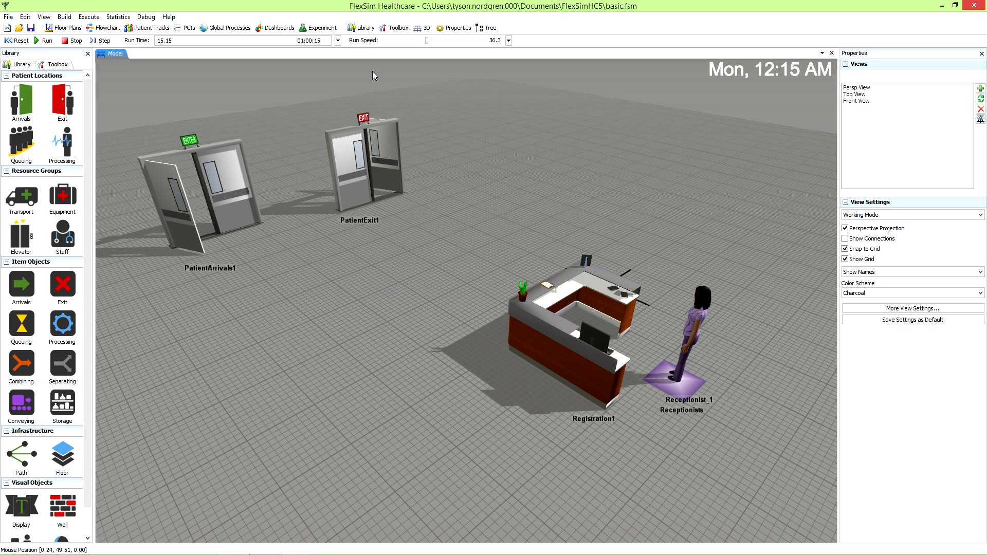
pyautogui.click(275, 26)
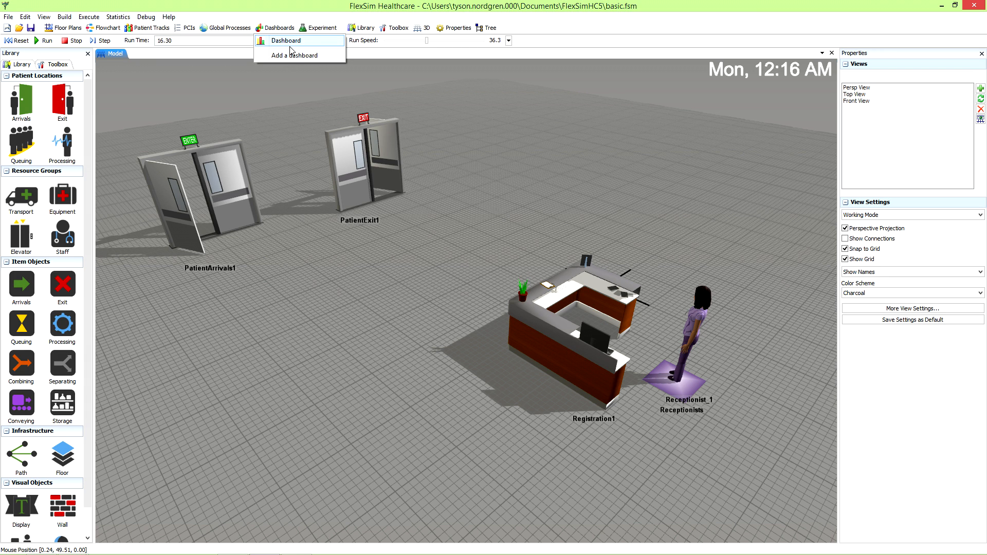
pyautogui.moveTo(296, 56)
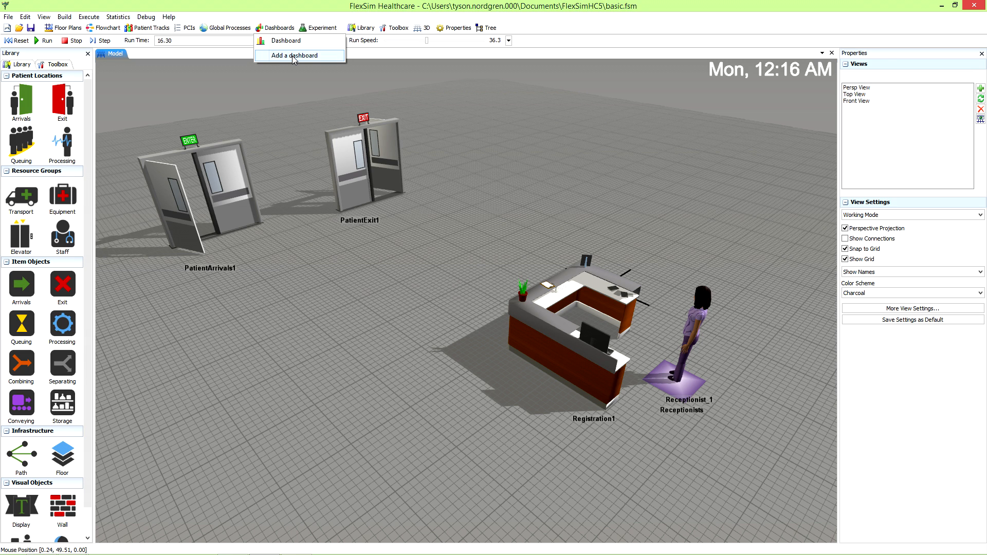
# - Add a new empty dashboard beside the model
pyautogui.click(290, 56)
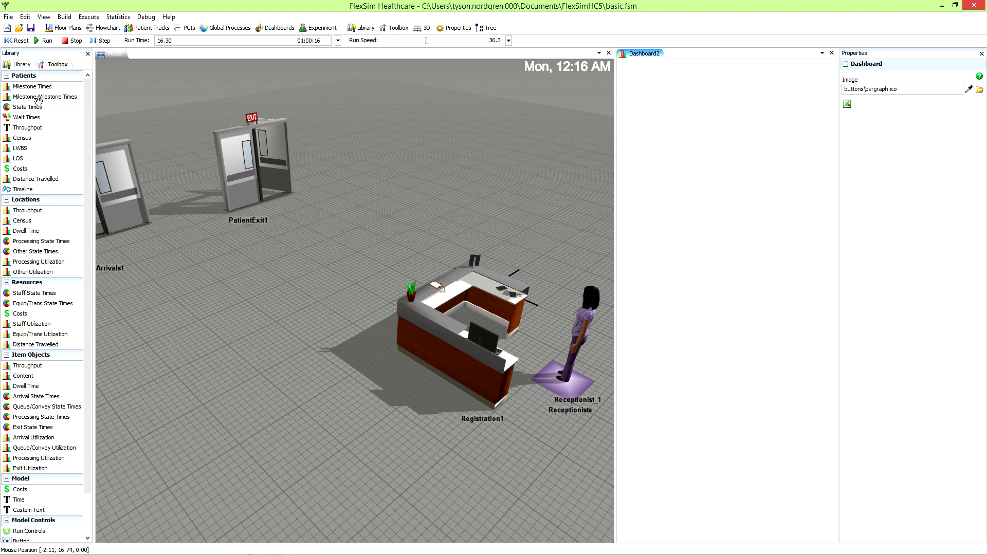
pyautogui.moveTo(75, 122)
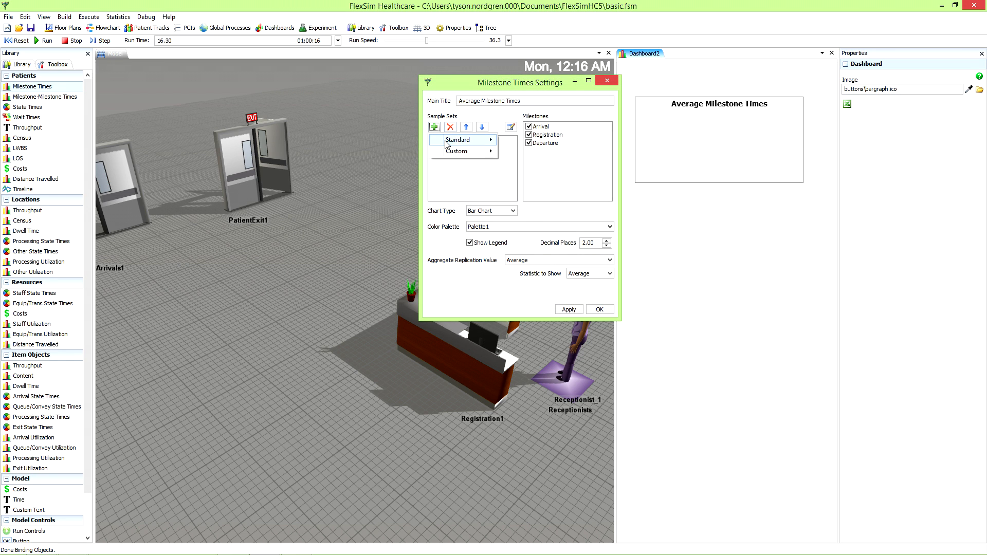
# - Show Average Milestone Times bars for the All Patients sample set
pyautogui.click(455, 139)
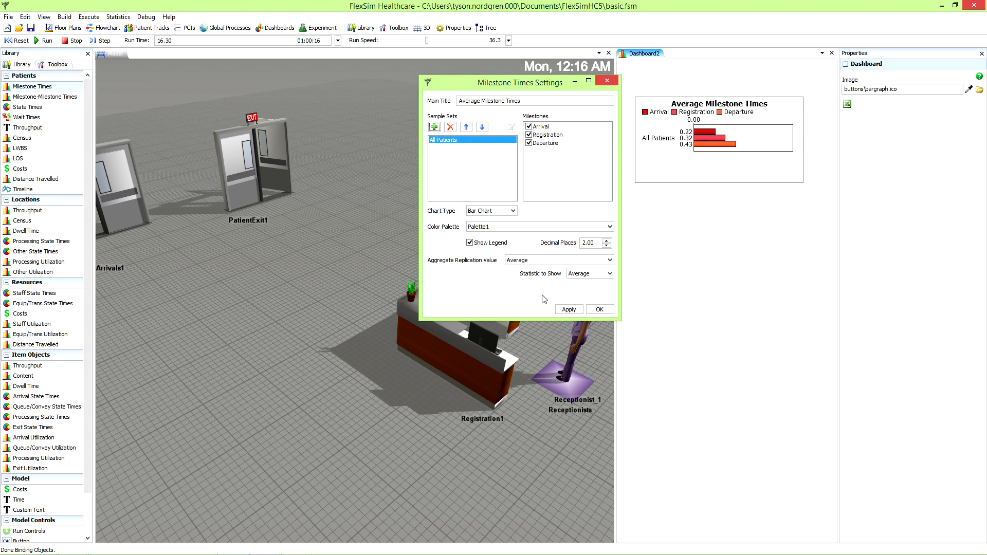
pyautogui.click(605, 80)
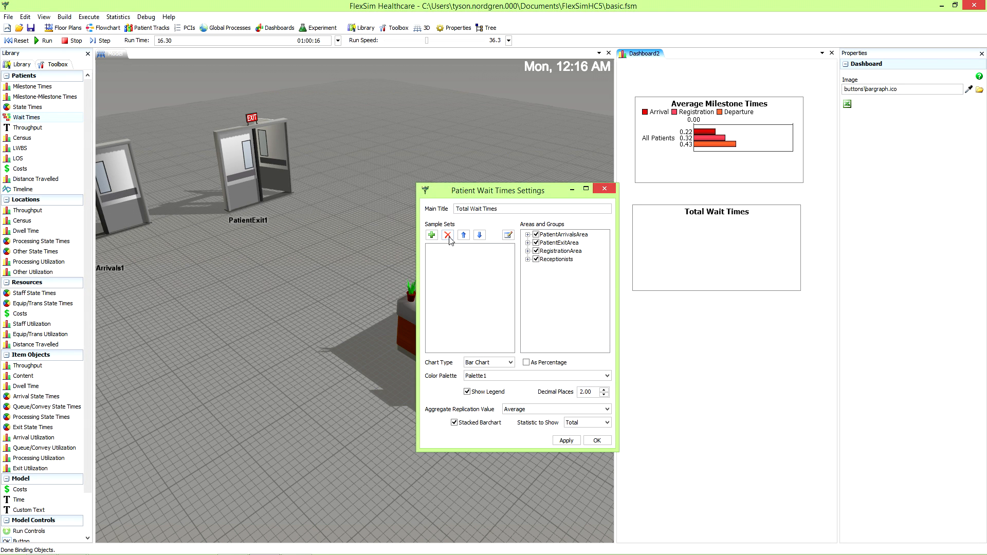
# - Show Total Wait Times for the All Patients sample set
pyautogui.click(431, 235)
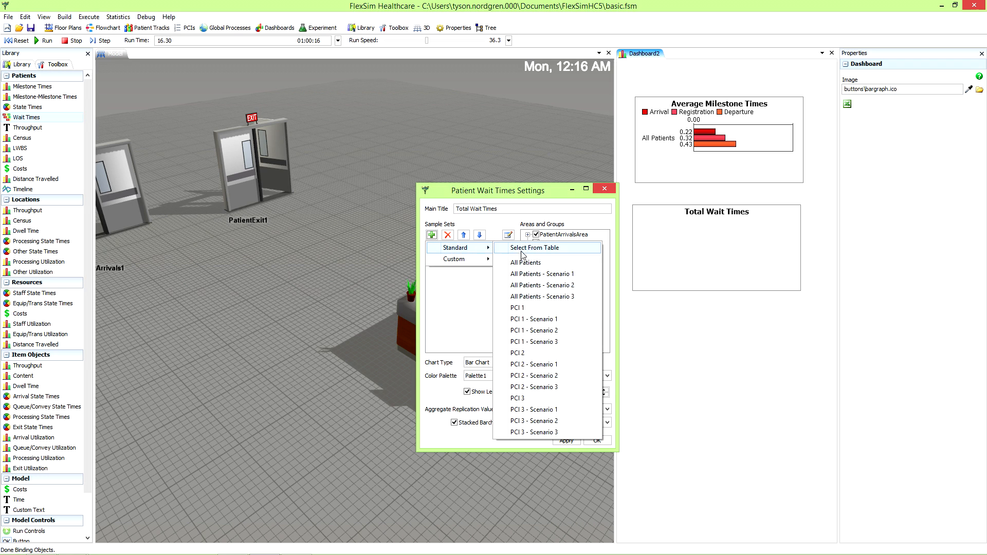
pyautogui.click(525, 262)
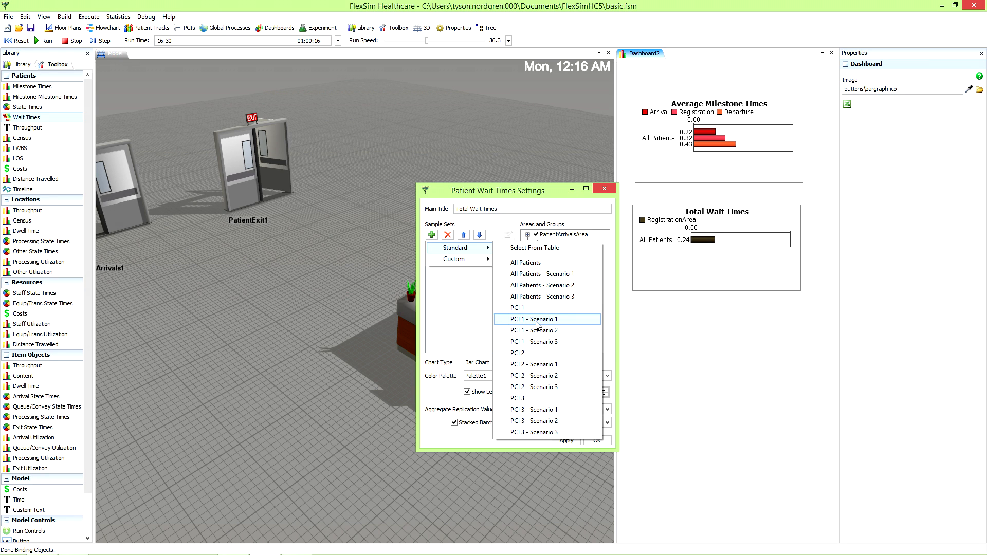
pyautogui.click(526, 262)
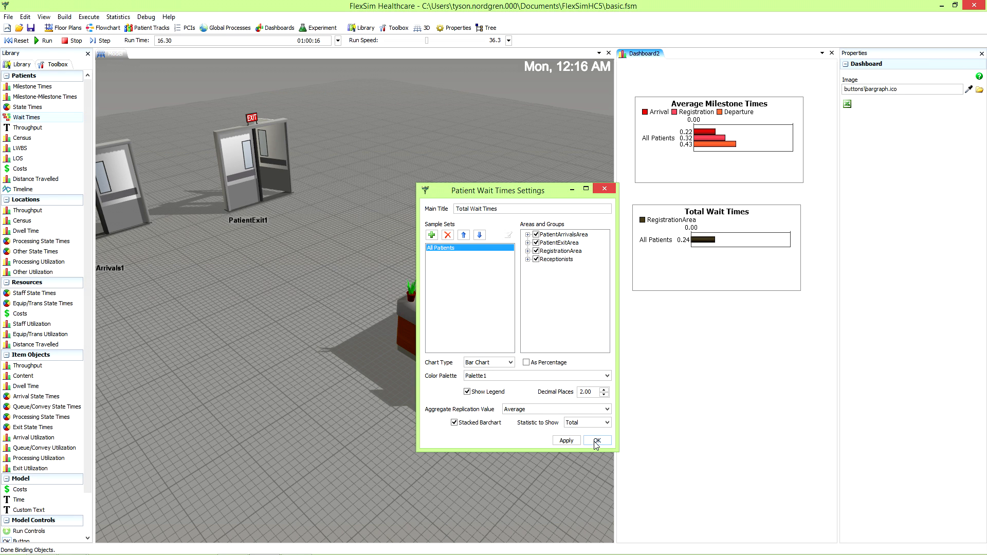
pyautogui.click(595, 440)
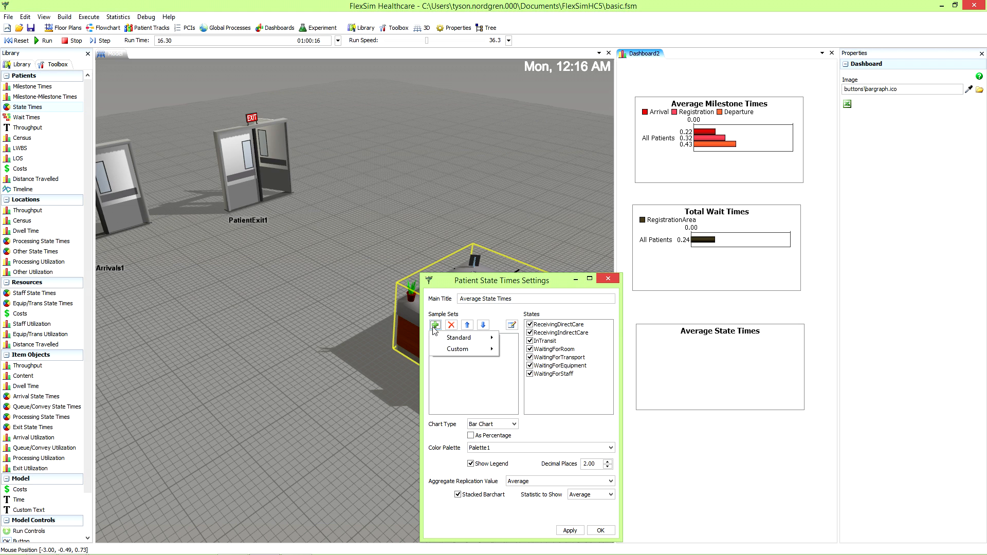
# - Show Average State Times for All Patients and place it beneath Total Wait Times
pyautogui.click(457, 337)
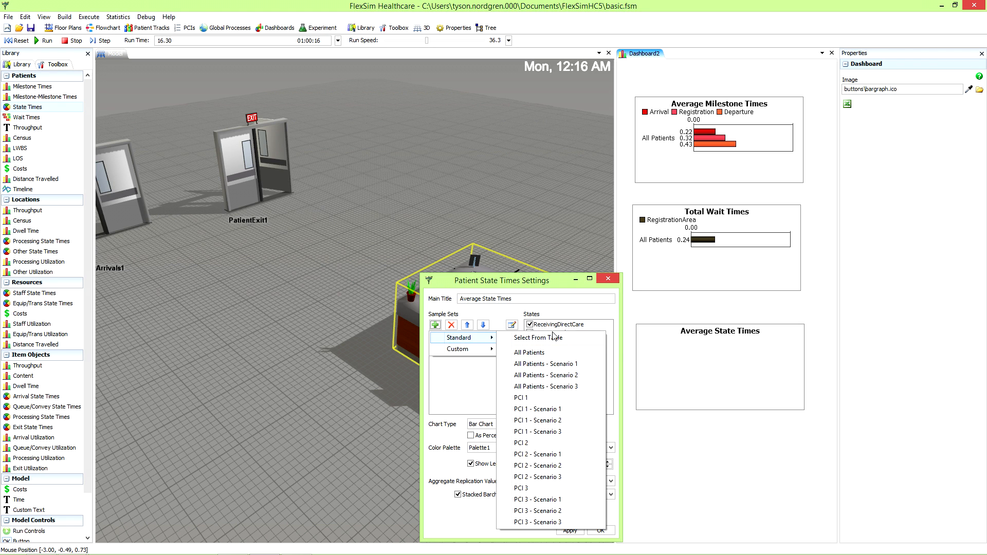
pyautogui.click(529, 351)
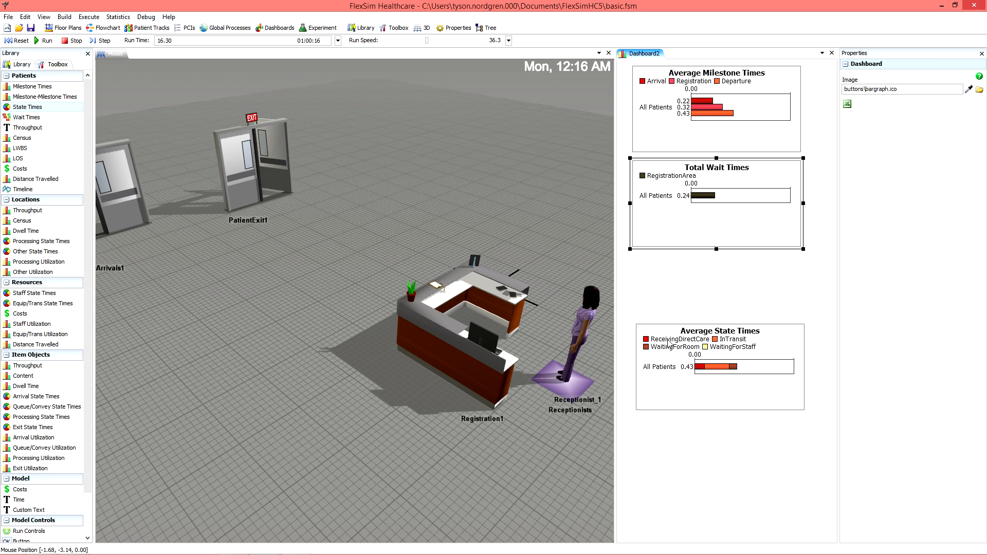
pyautogui.moveTo(716, 330); pyautogui.dragTo(716, 261)
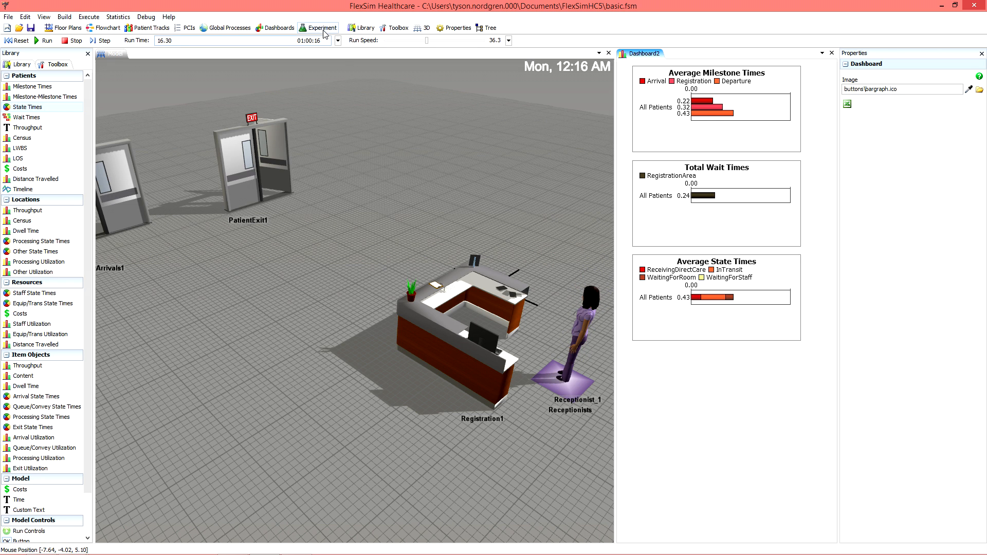
# - Define experiment variable 'nurses' as Number of Resources in a Group with values 1, 2, 3
pyautogui.click(321, 27)
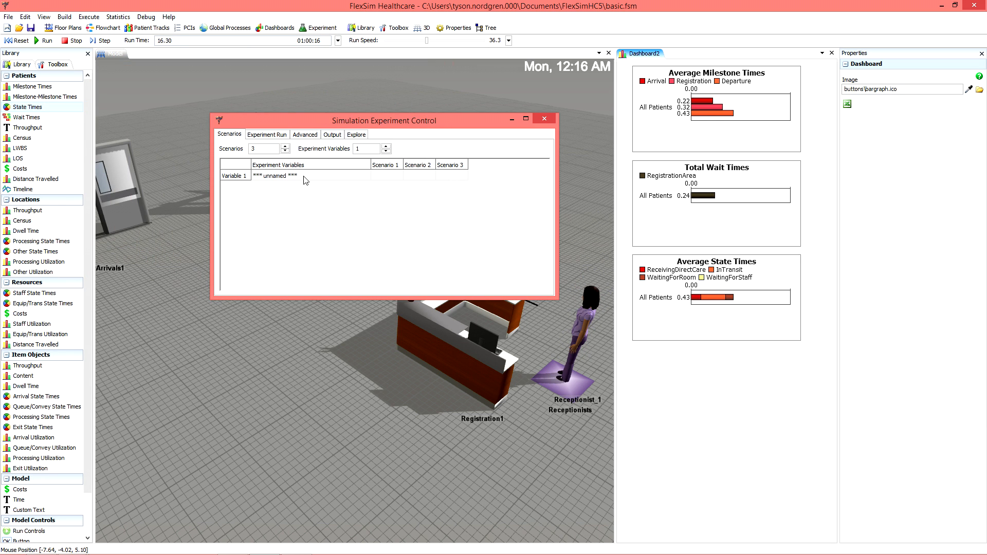
pyautogui.moveTo(283, 183)
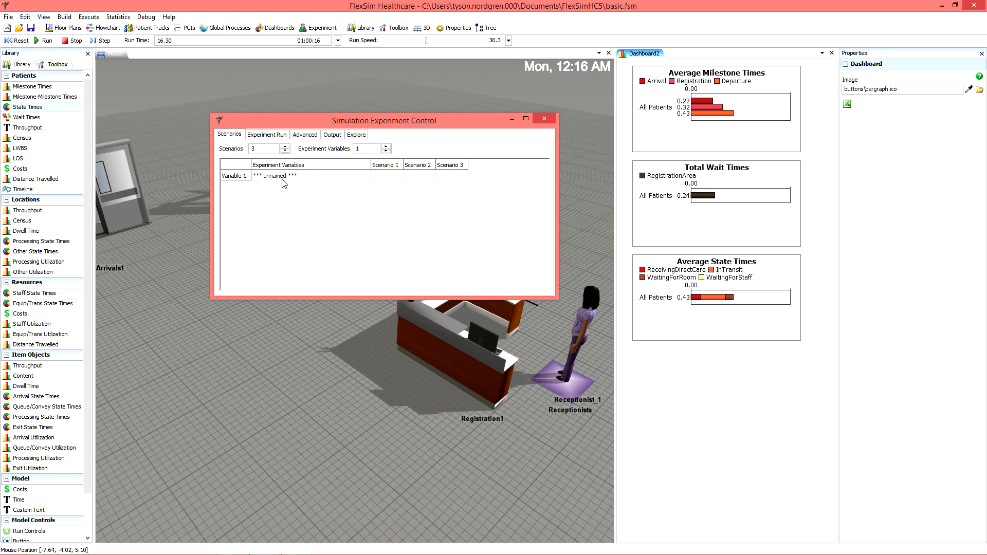
pyautogui.click(270, 176)
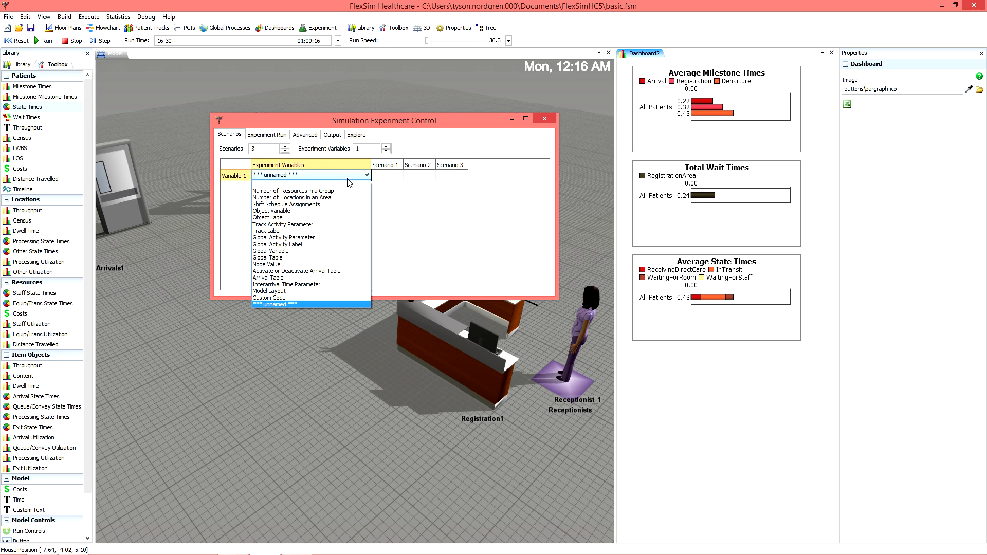
pyautogui.click(293, 190)
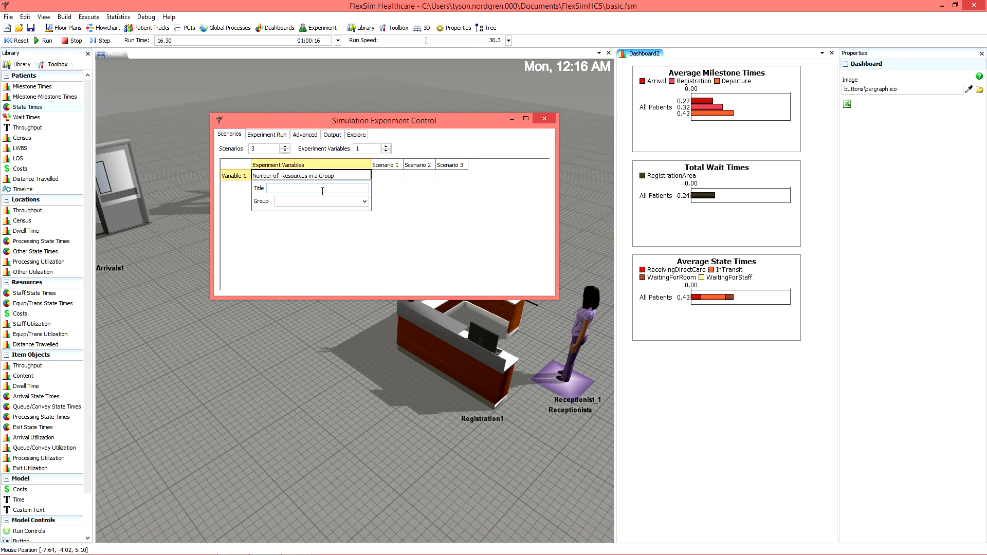
pyautogui.click(318, 187)
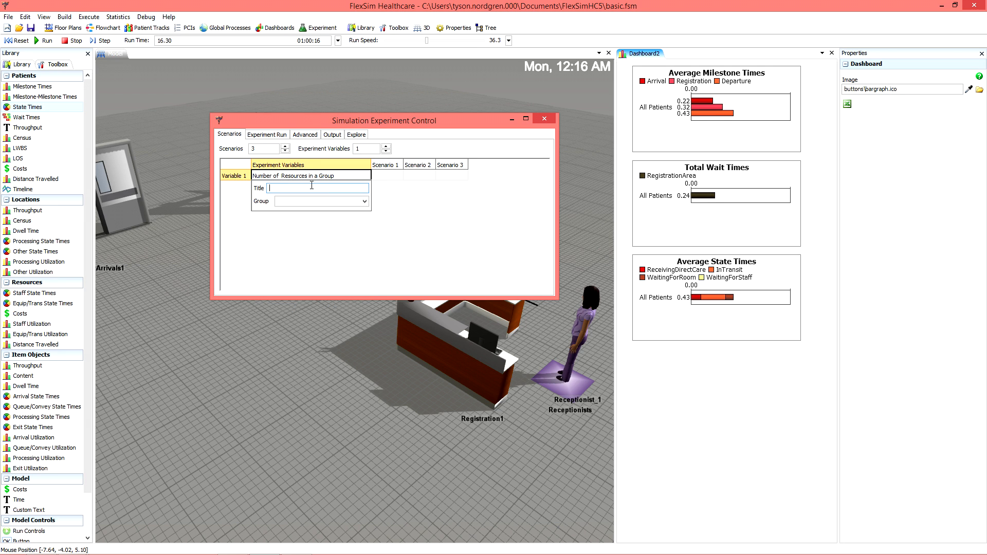
pyautogui.write('nurses')
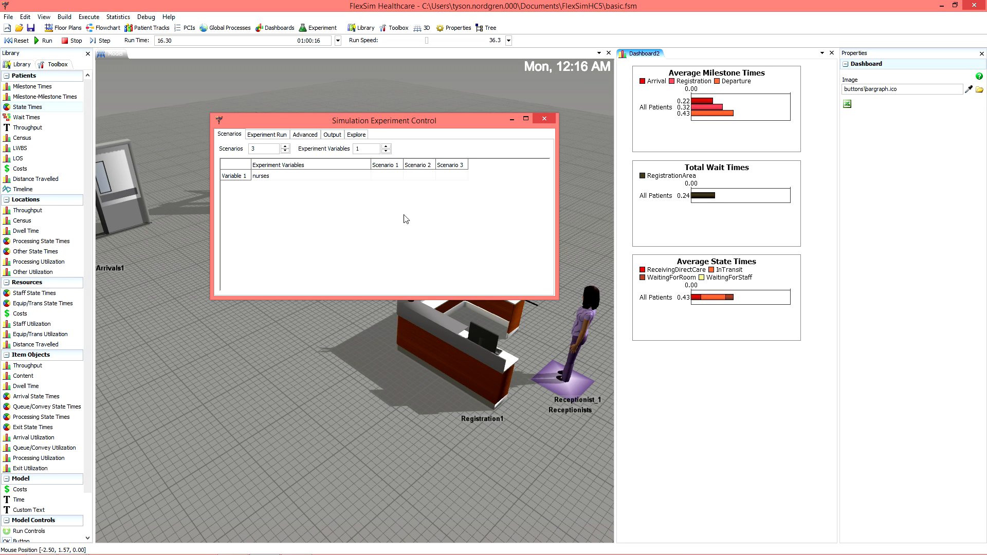
pyautogui.click(386, 176)
pyautogui.write('1')
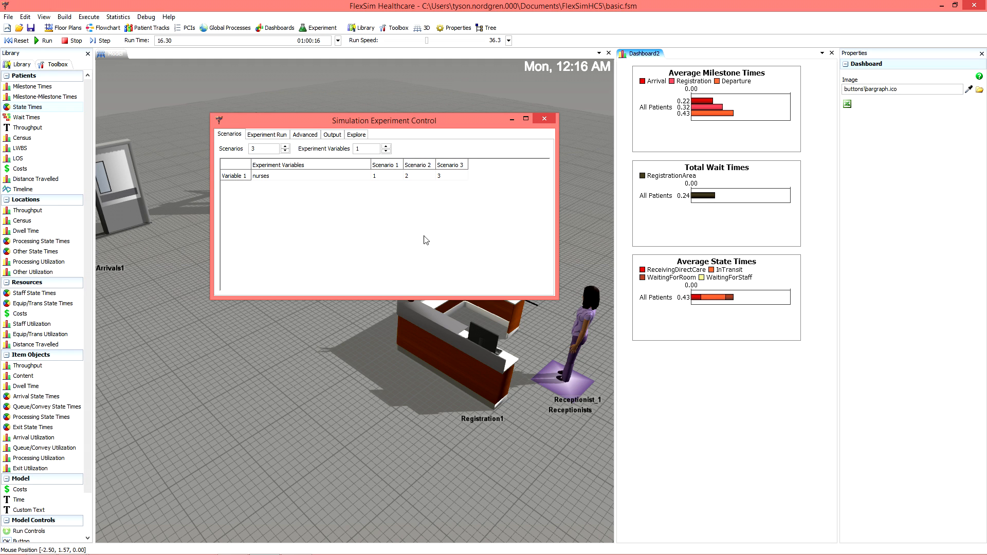
pyautogui.moveTo(520, 132)
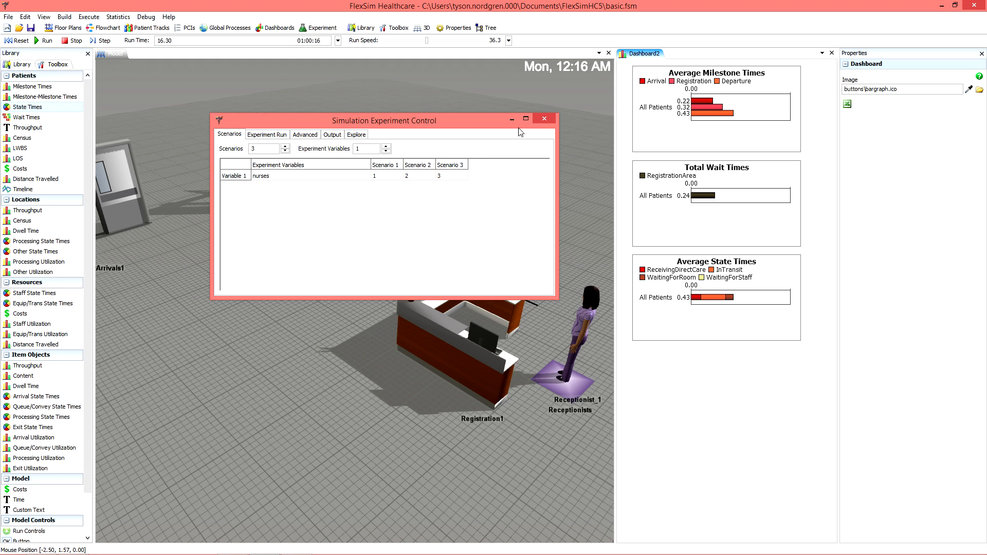
pyautogui.moveTo(543, 119)
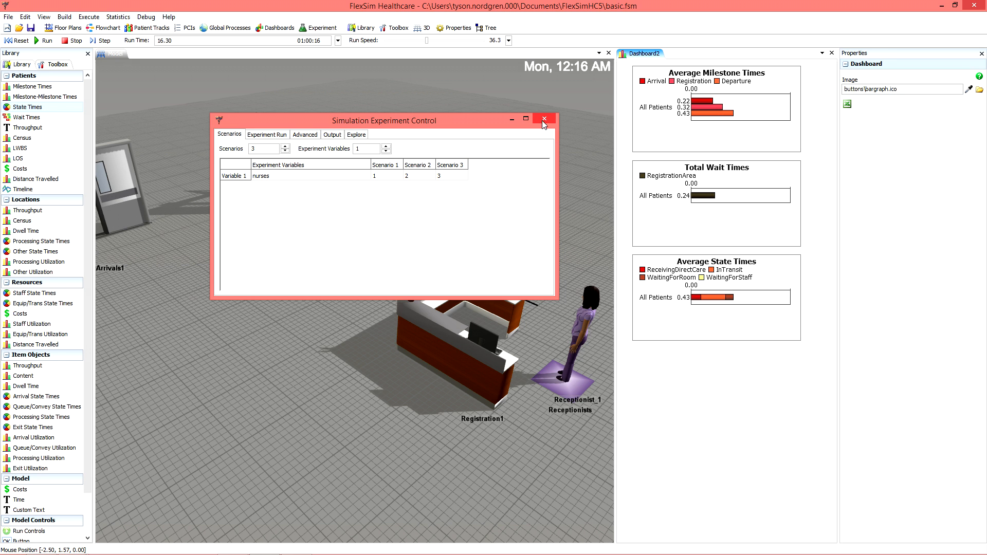
pyautogui.click(543, 119)
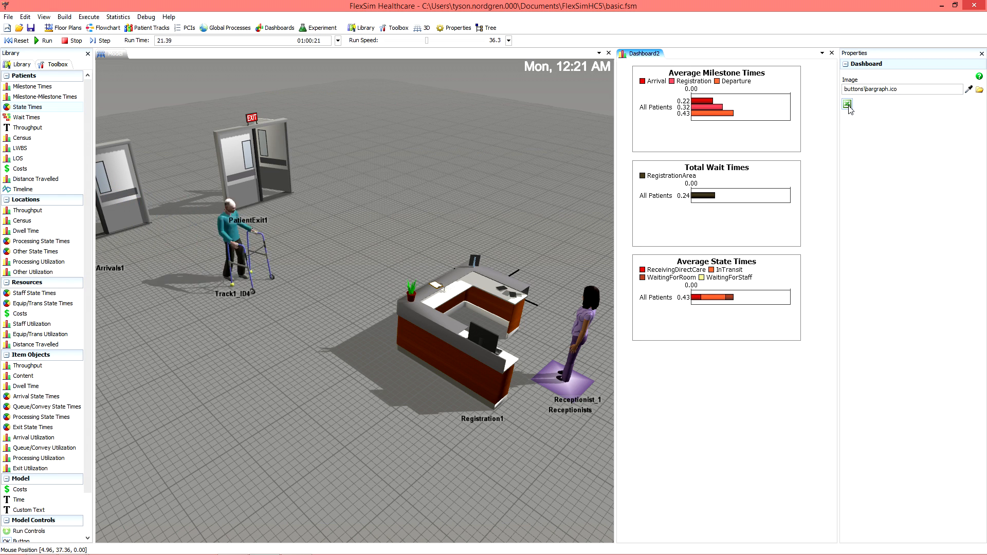
# - Bring up Export Dashboard Data from Dashboard Properties
pyautogui.click(848, 105)
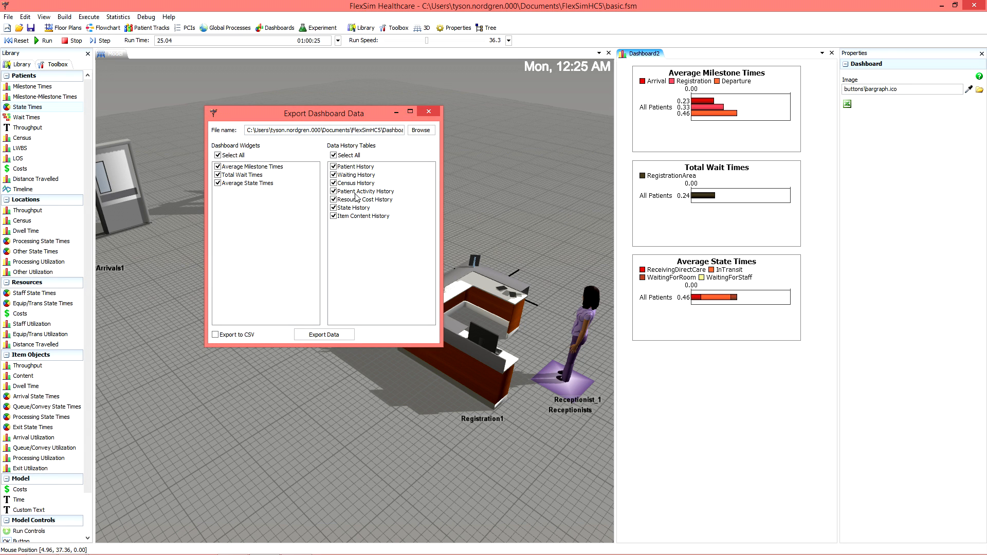
# - Move the export window aside to review the ticked charts and history tables
pyautogui.moveTo(324, 113); pyautogui.dragTo(353, 118)
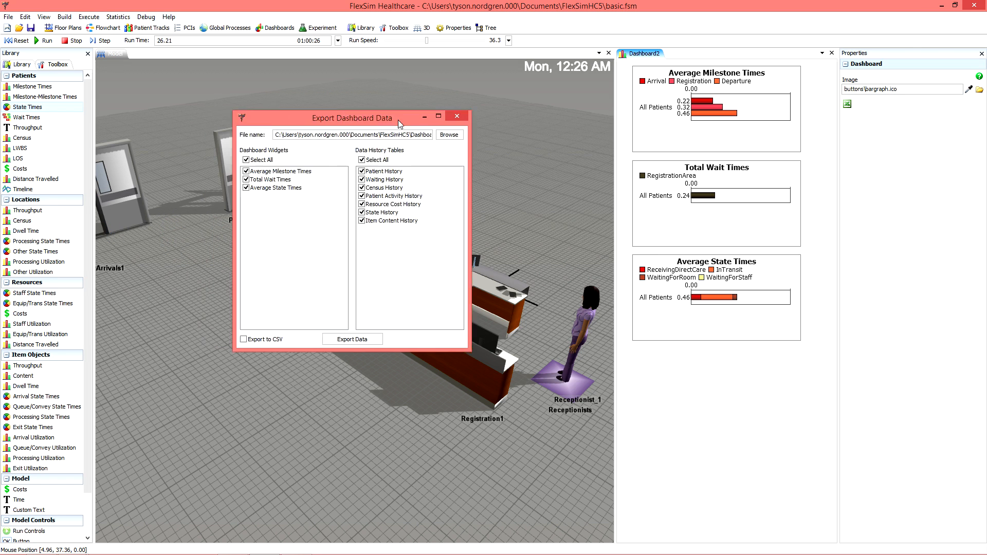
pyautogui.moveTo(353, 117); pyautogui.dragTo(555, 136)
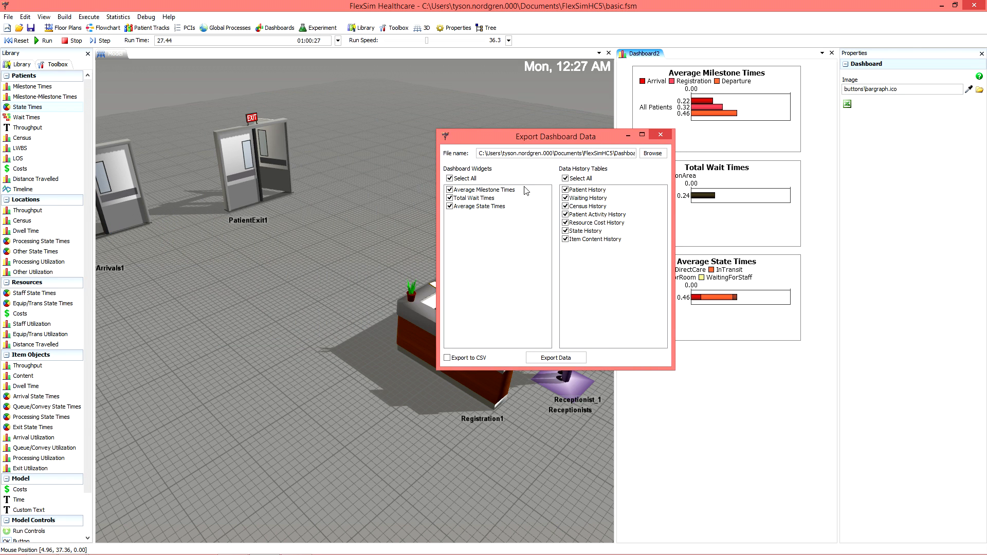
pyautogui.moveTo(549, 266)
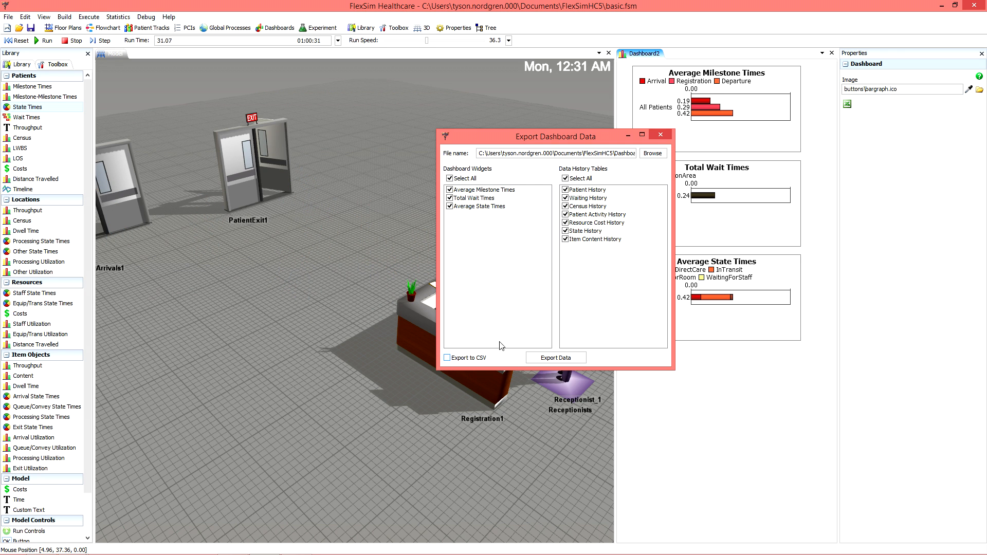
pyautogui.moveTo(512, 333)
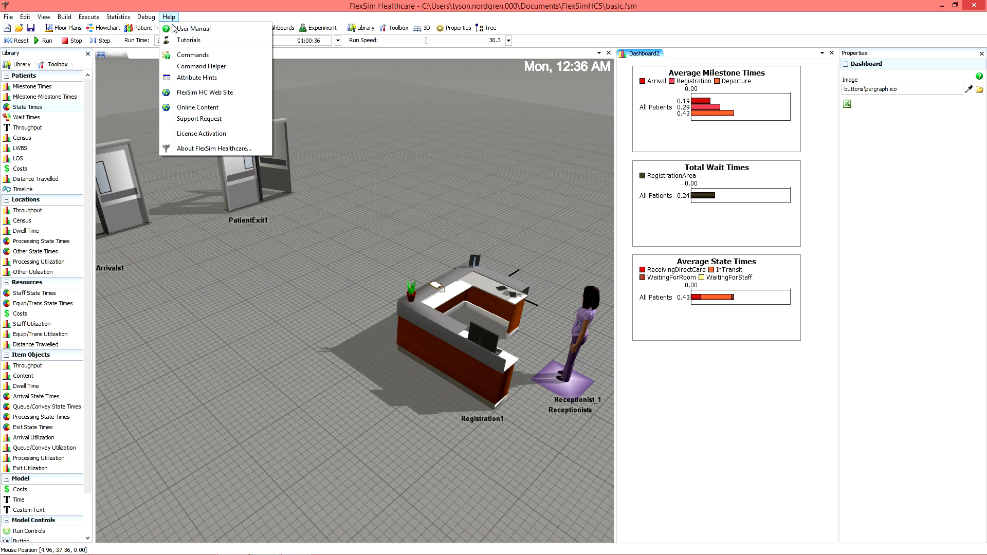
# - Show the User Manual welcome page from the Help menu
pyautogui.click(193, 29)
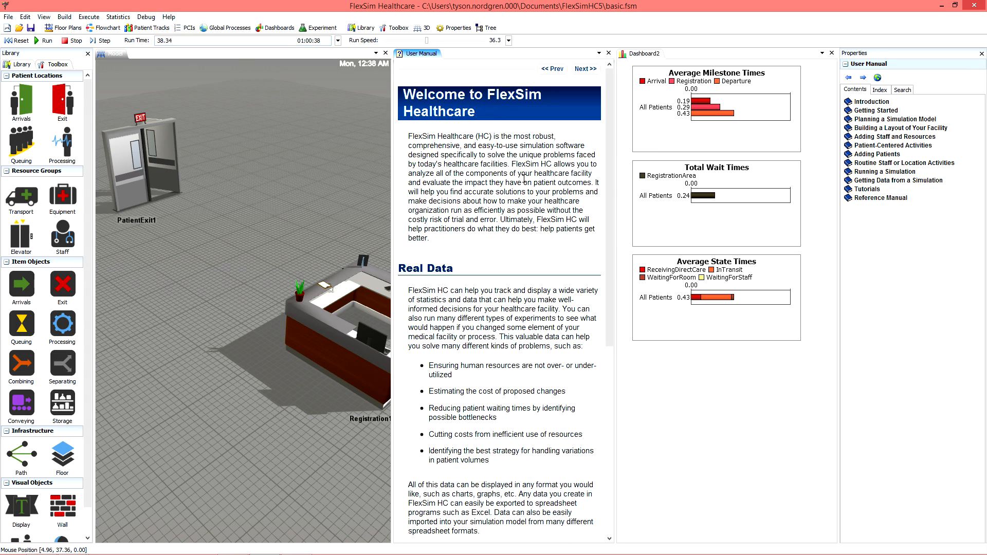